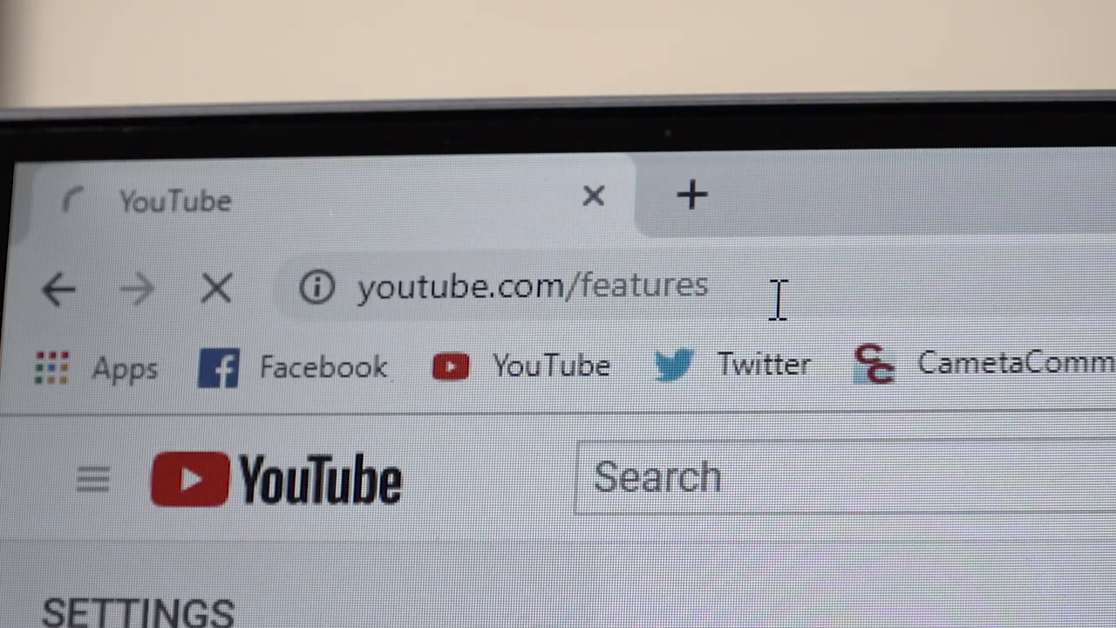
scroll("down", 3)
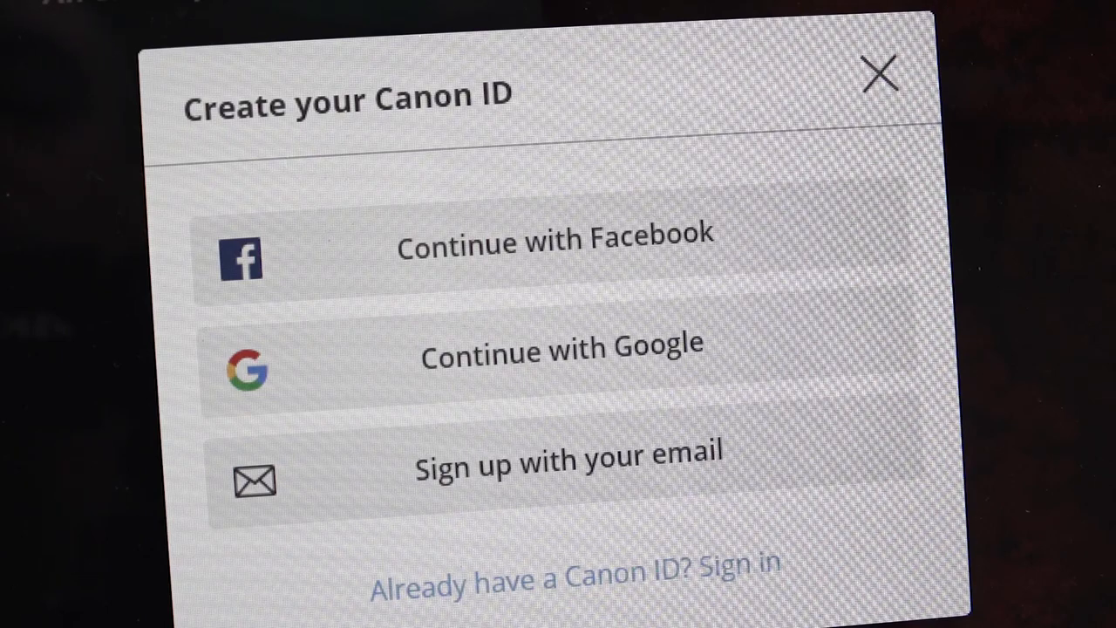
mouse_move(728, 462)
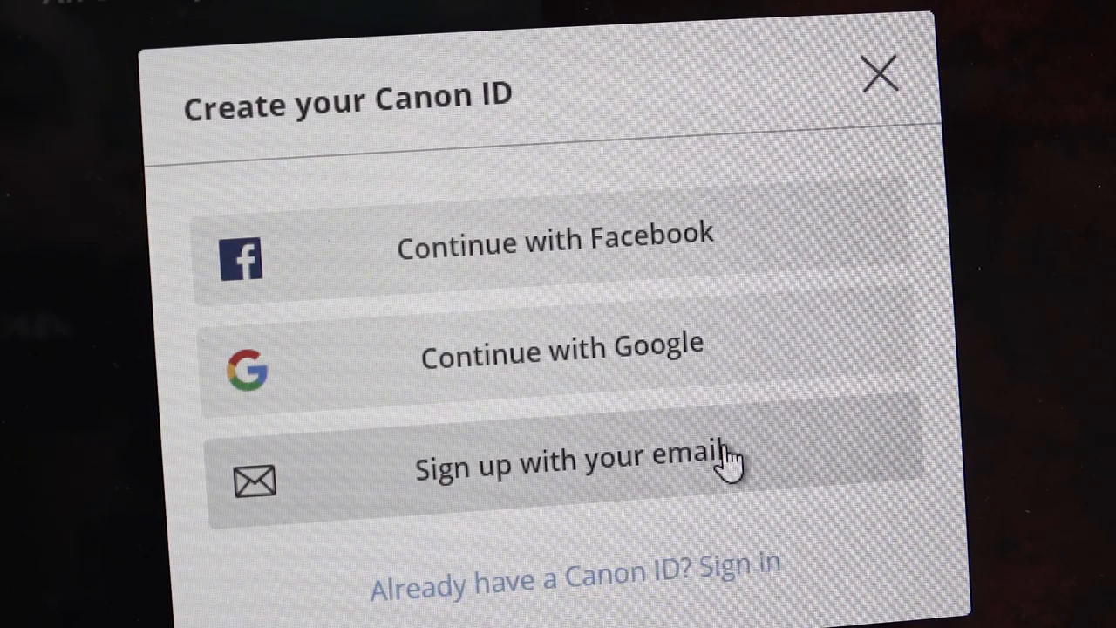